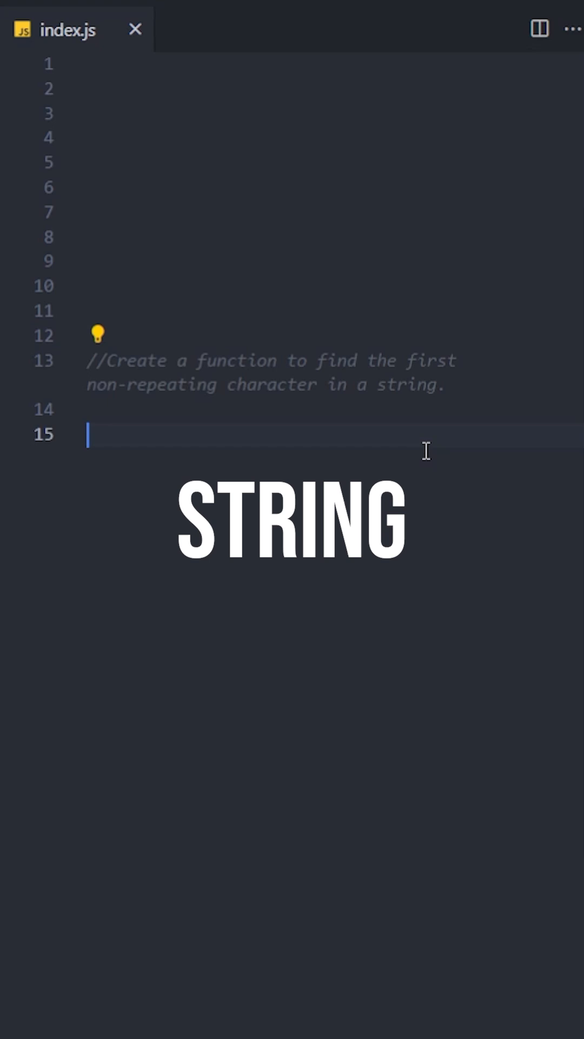
Step: Type the function firstNonRepeatingChar(str) header and begin the charMap constant declaration
type("function first")
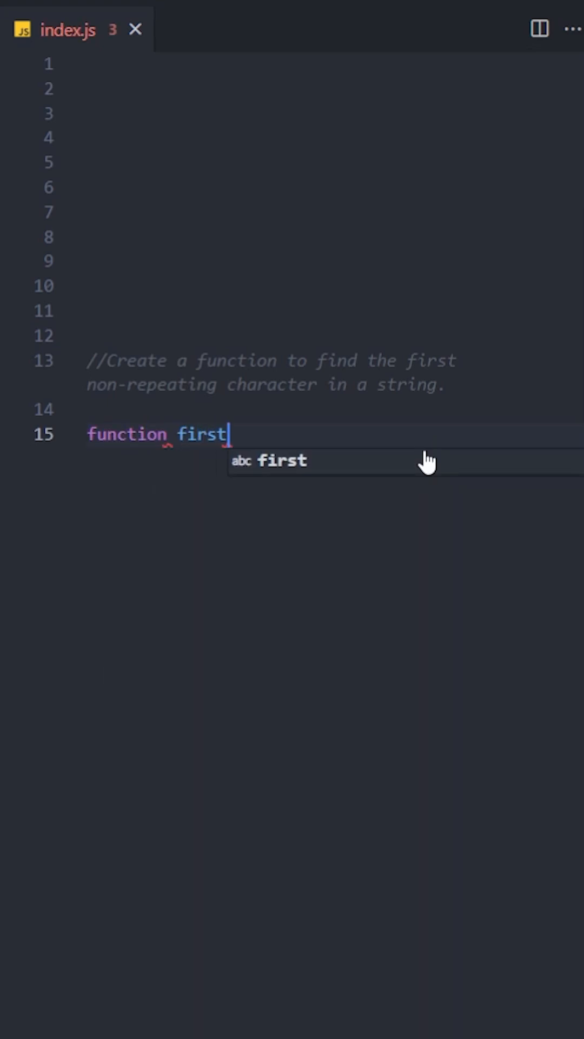
type("NonRepeatingChar(str")
type("const charMap =")
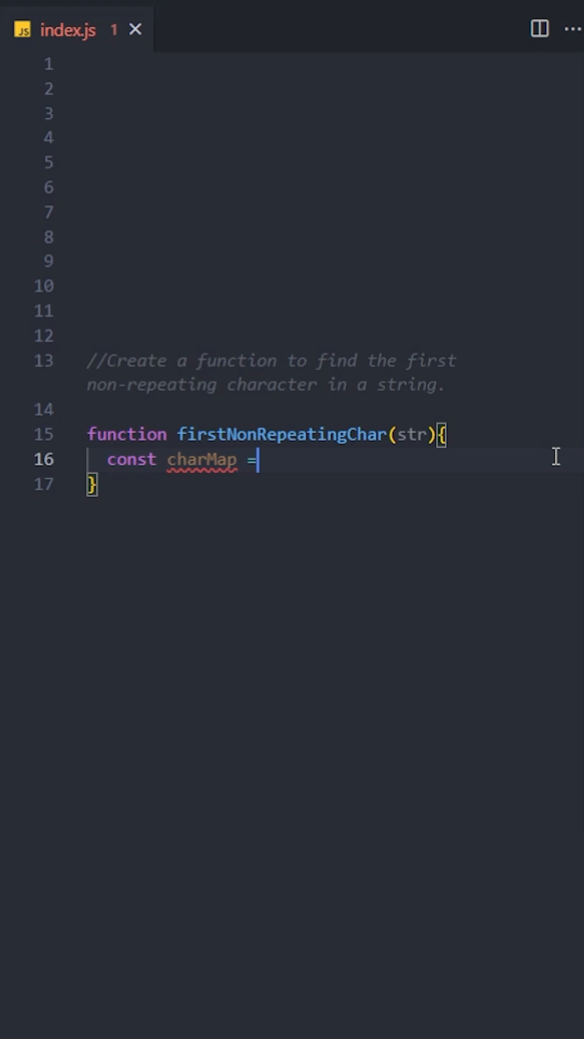
Step: Initialize charMap to {} and add a for-of loop setting charMap[char] = (charMap[char] || 0) + 1
type("{};")
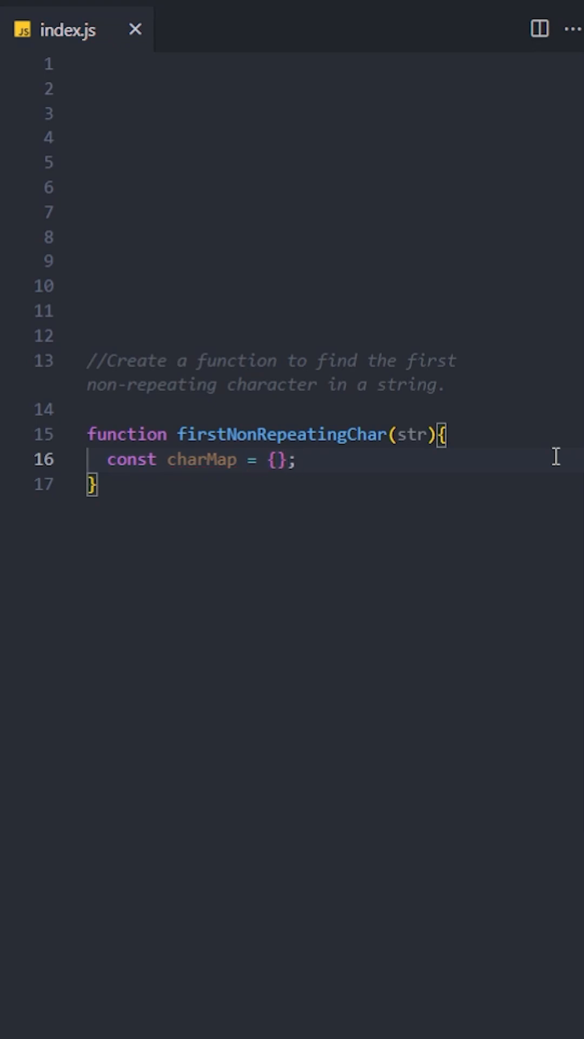
type("for")
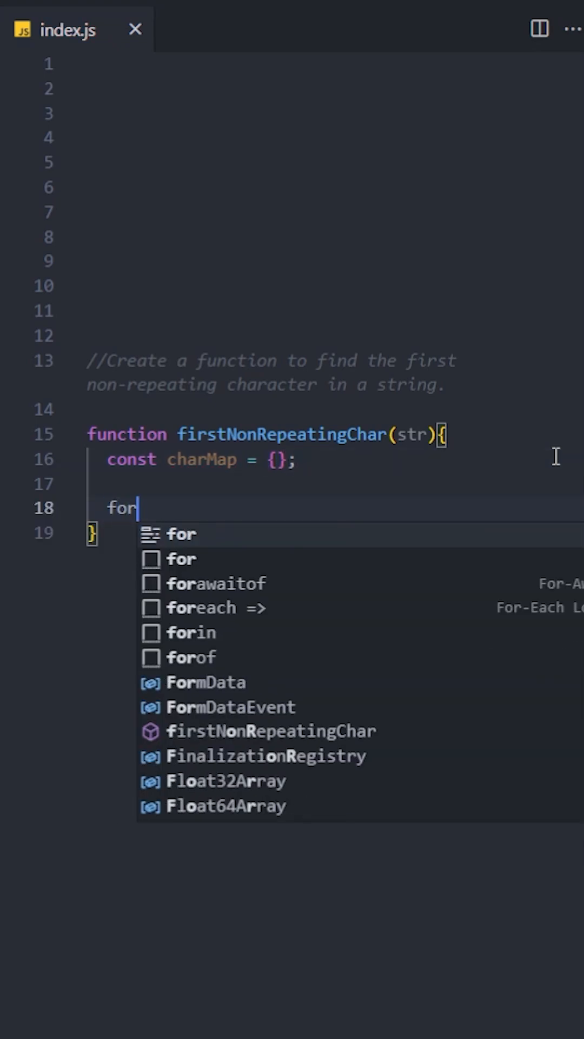
key("Tab")
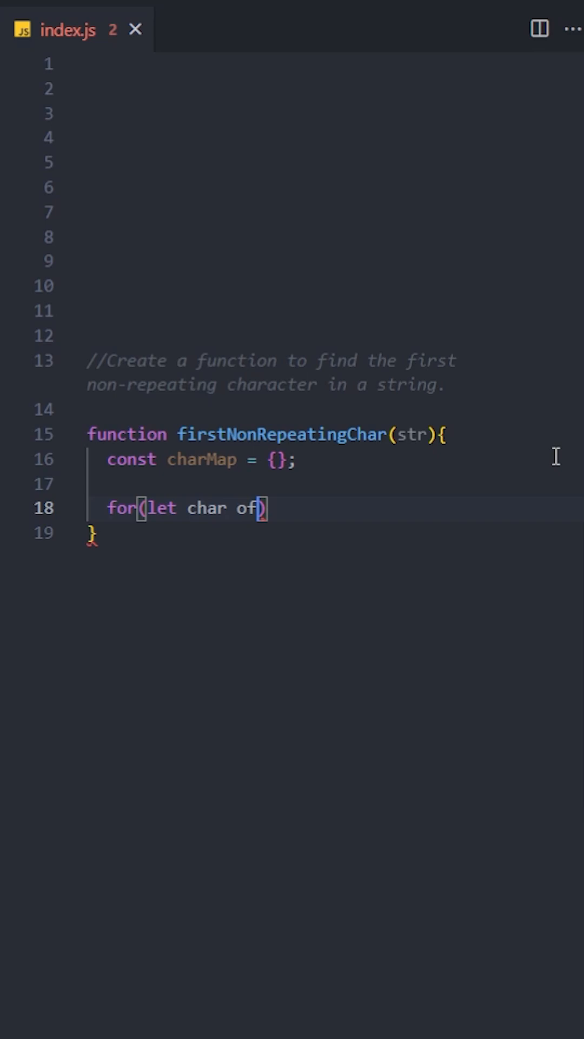
type("str){")
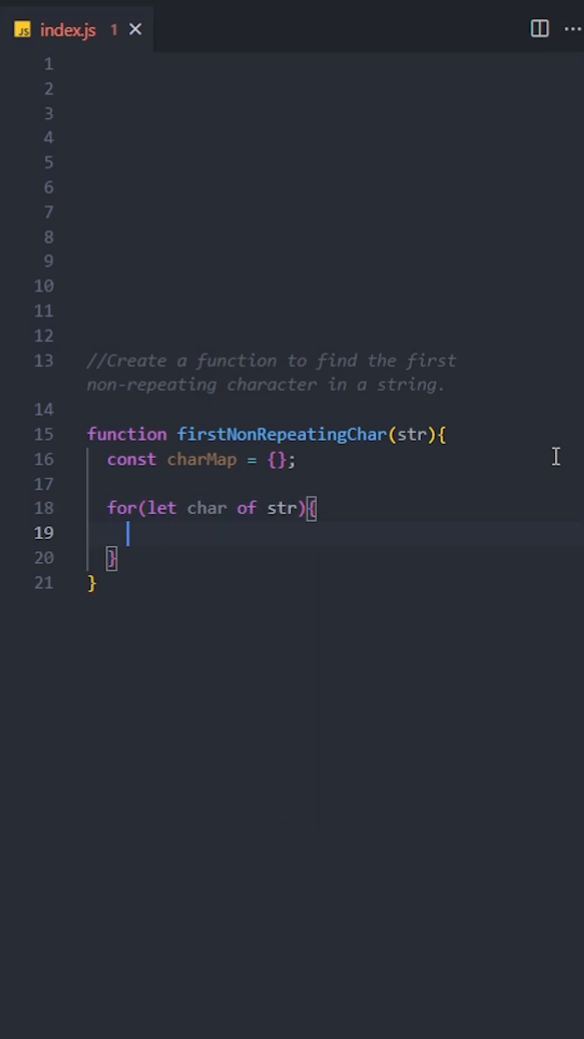
type("charMap[char] = (charMap)")
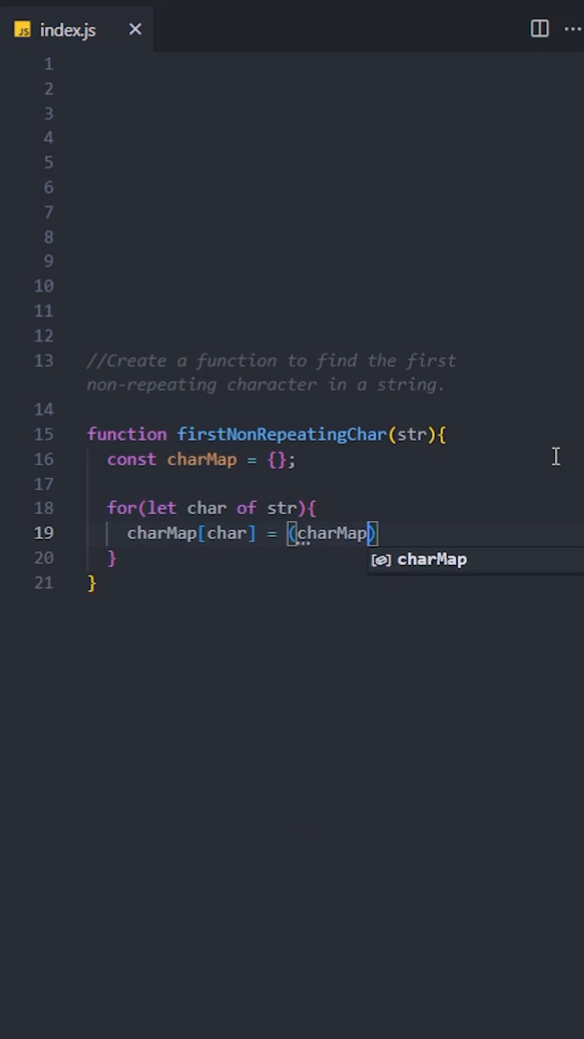
type("[char] || 0) + 1;")
type("for(")
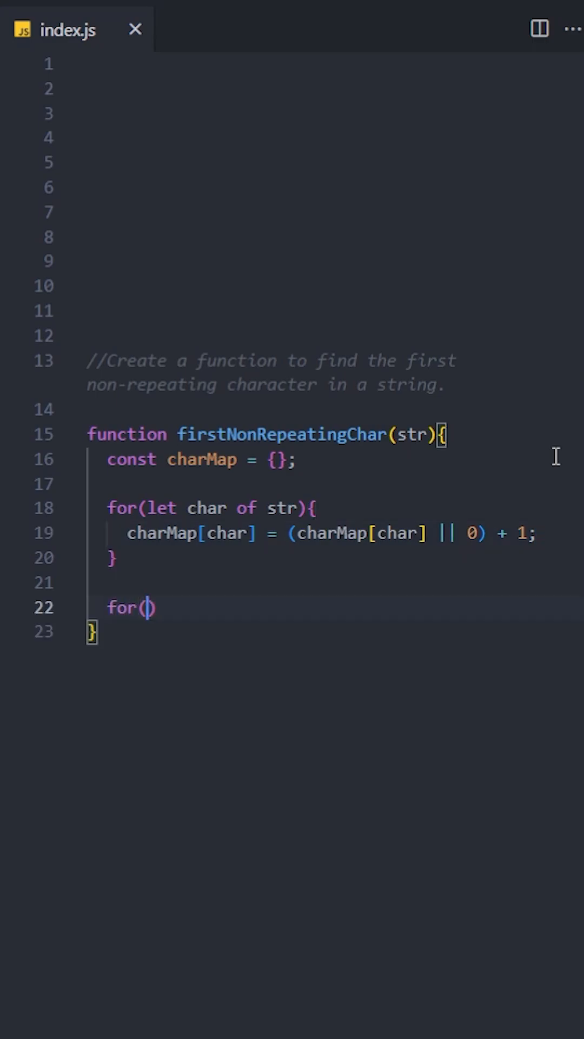
Step: Add a second for-of loop returning char when charMap[char] === 1, then return ""
type("let char")
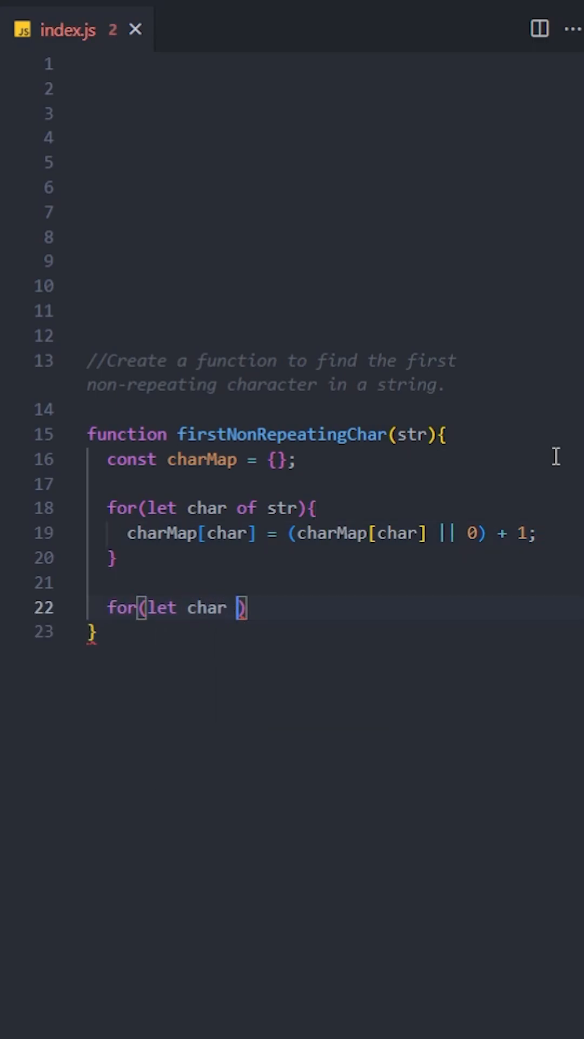
type("of str){")
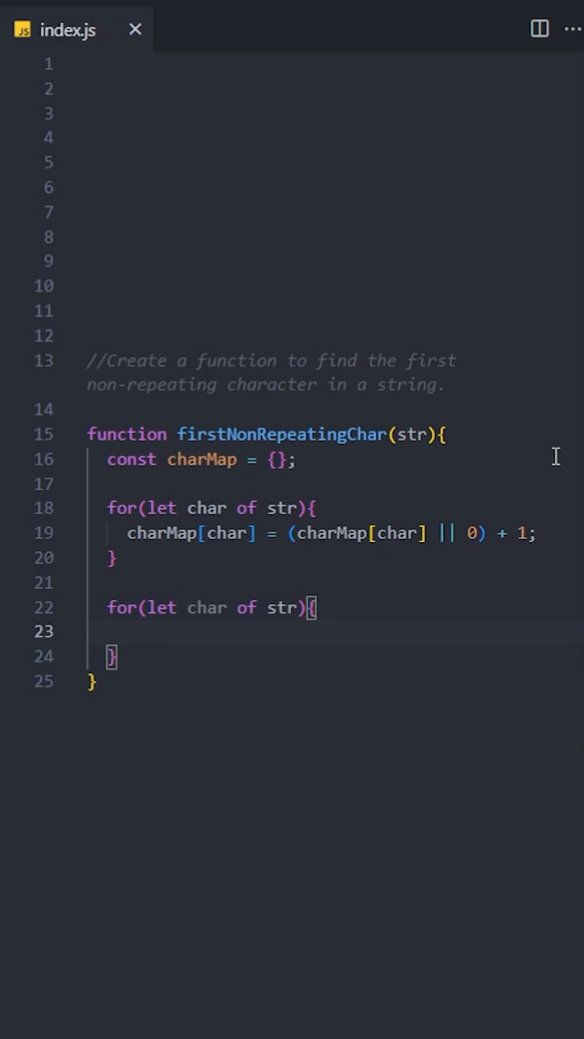
type("if(charMap[char] === 1){")
type("return")
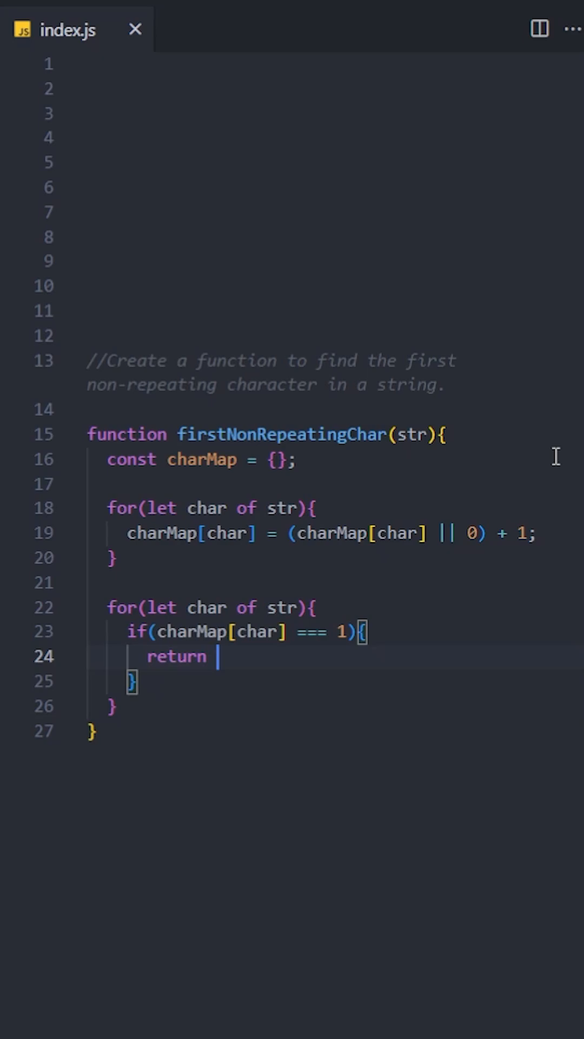
type("char;")
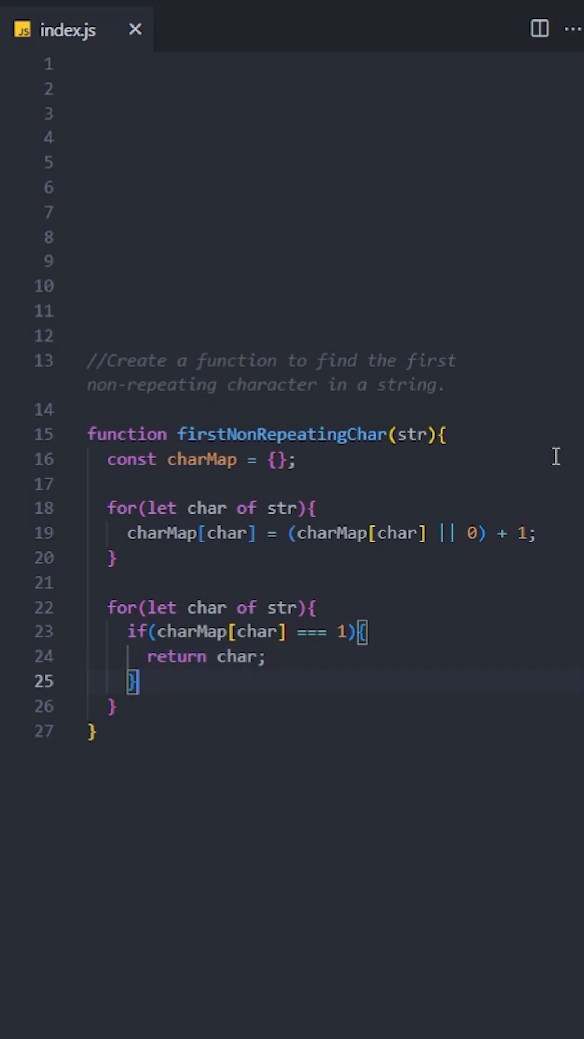
type("return \"\"")
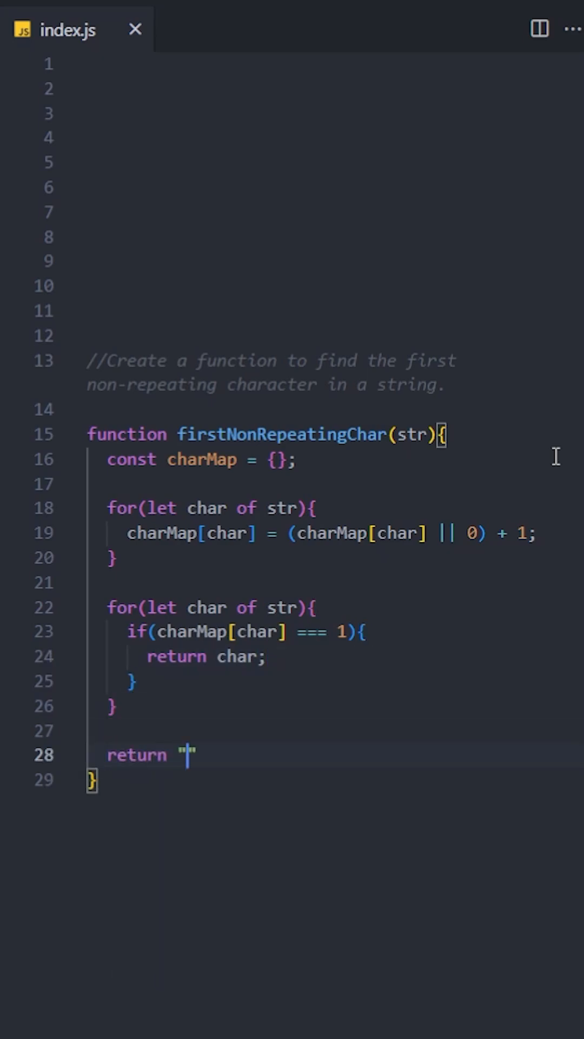
type(";")
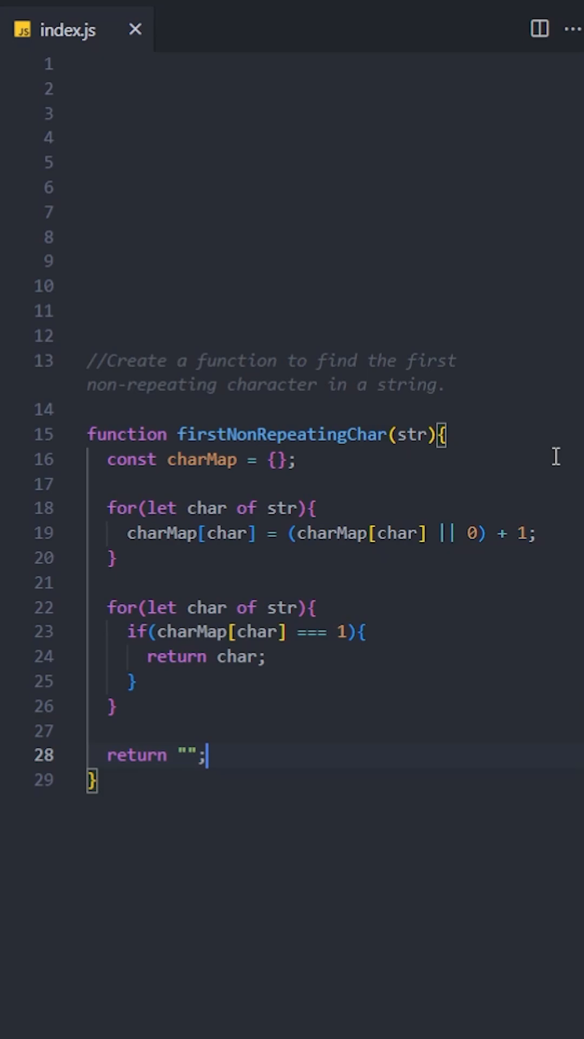